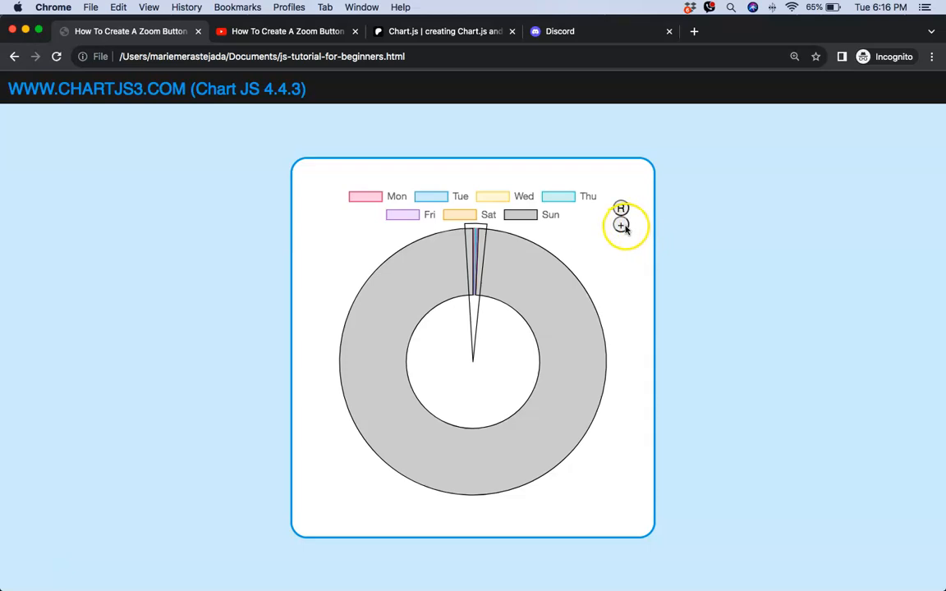
Step: Try the chart's zoom and reset buttons, toggling between the weekday arc and full ring
{"action": "left_click", "coordinate": [620, 227]}
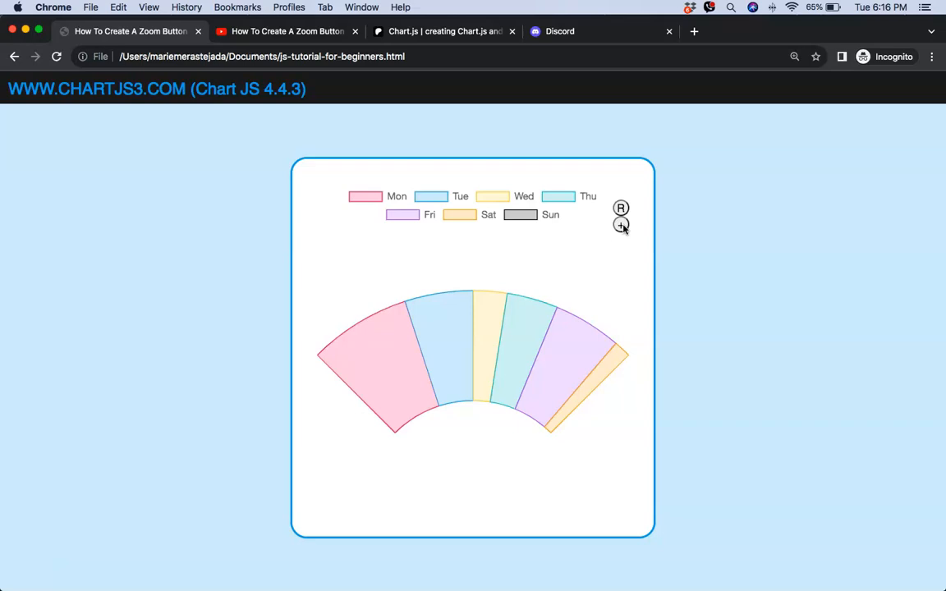
{"action": "left_click", "coordinate": [620, 207]}
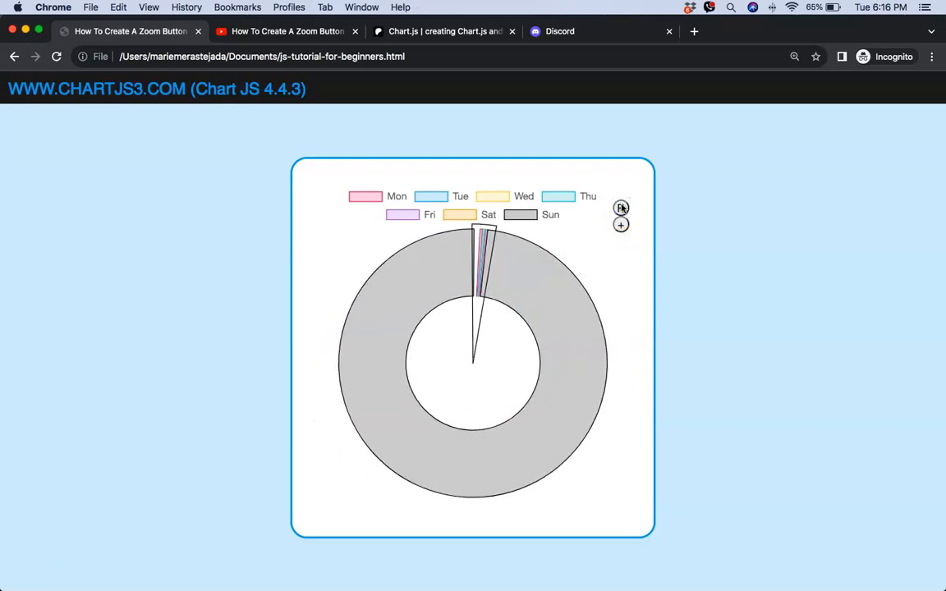
{"action": "left_click", "coordinate": [620, 224]}
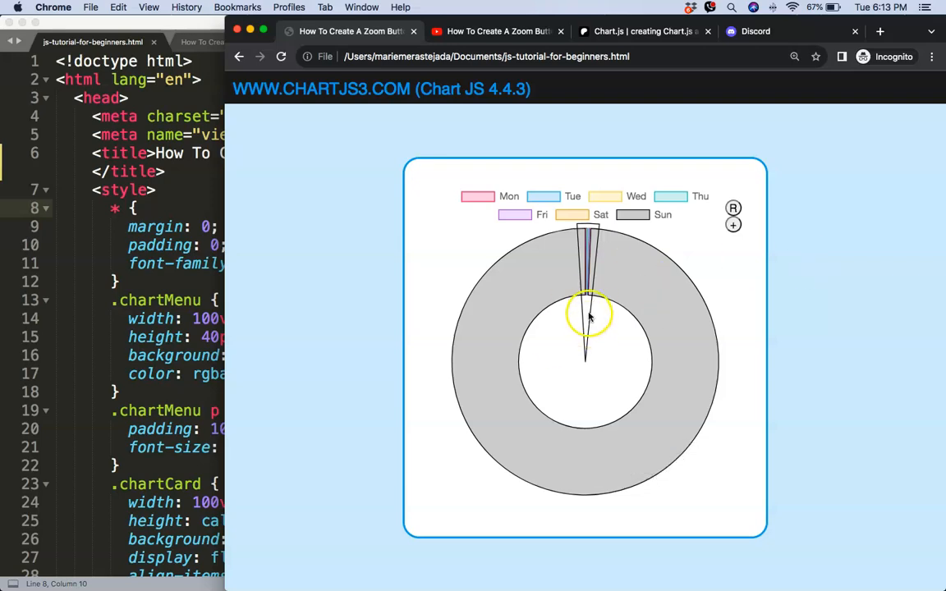
Step: Visit the Chart.js Patreon, YouTube tutorial and Discord invite pages in turn
{"action": "left_click", "coordinate": [643, 31]}
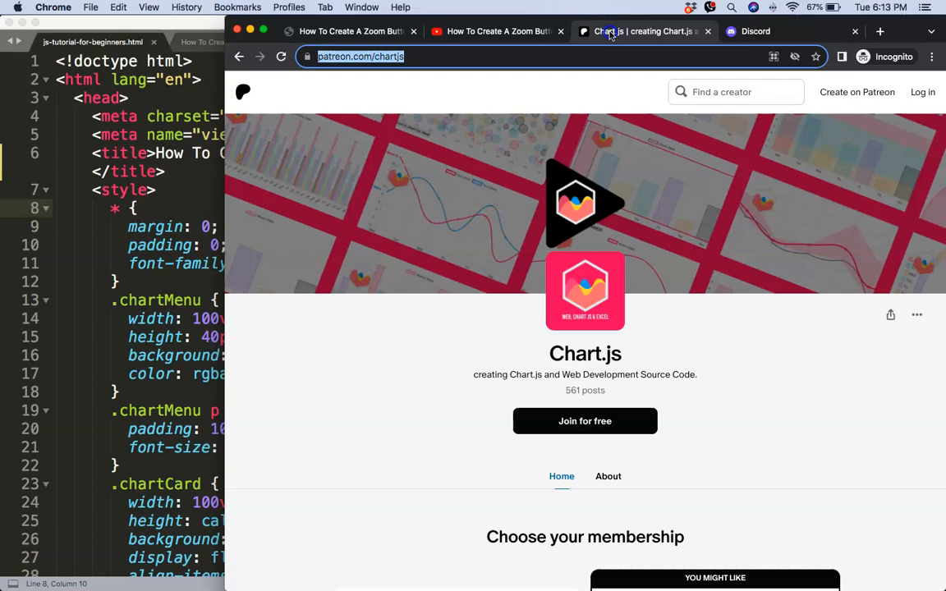
{"action": "mouse_move", "coordinate": [392, 89]}
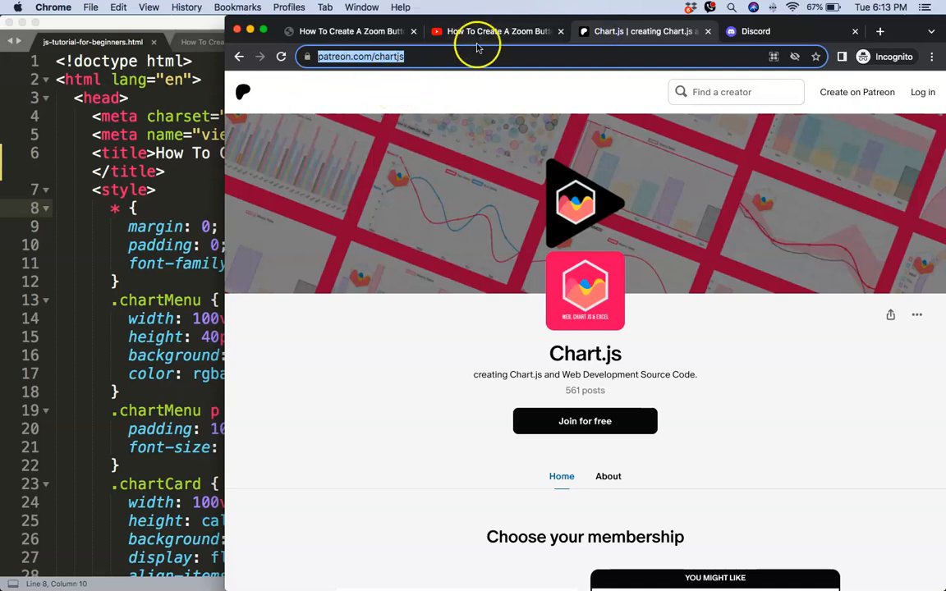
{"action": "left_click", "coordinate": [493, 31]}
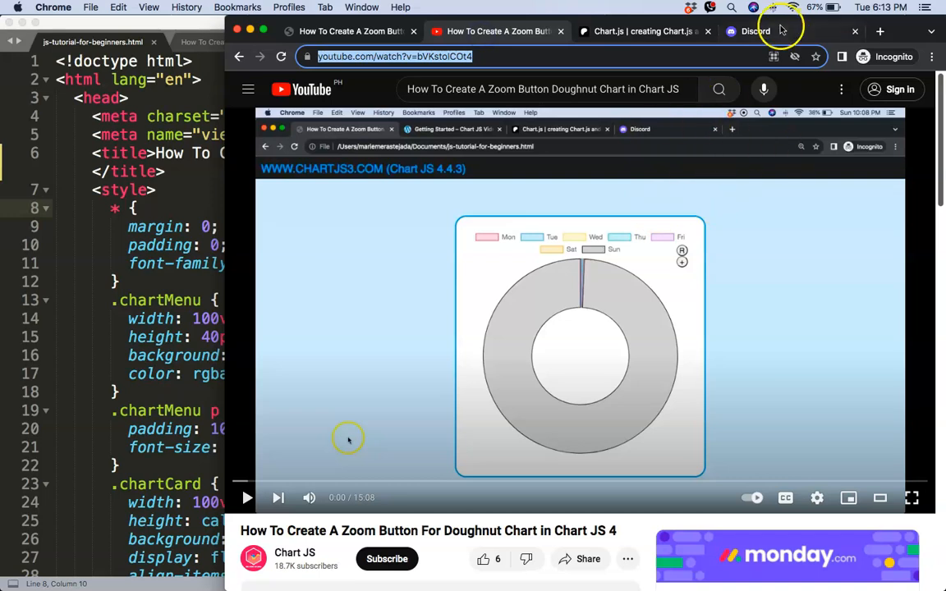
{"action": "left_click", "coordinate": [754, 31]}
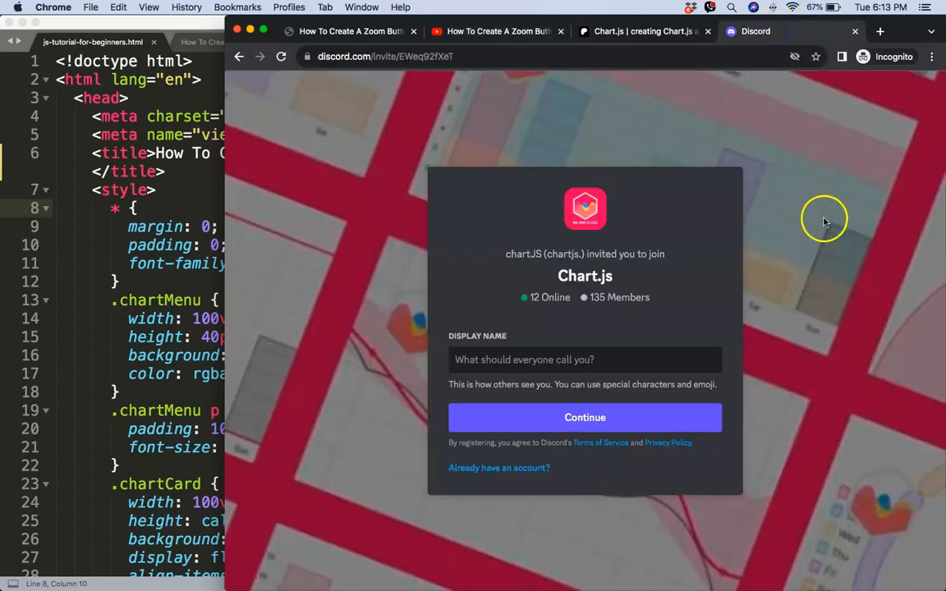
{"action": "mouse_move", "coordinate": [824, 227]}
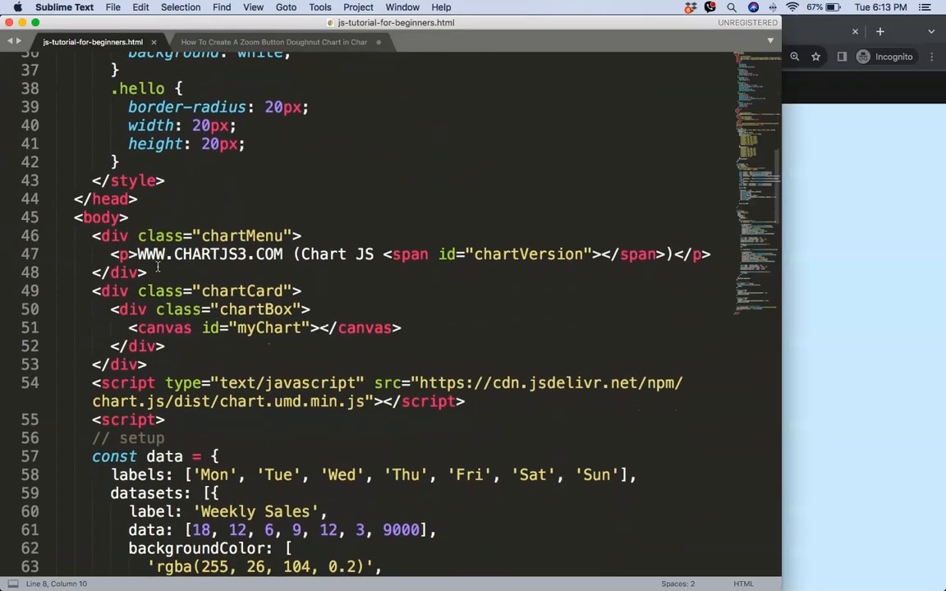
Step: Scroll the chart source down to the zoom() and reset() functions and select zoom()
{"action": "scroll", "scroll_direction": "down", "scroll_amount": 3}
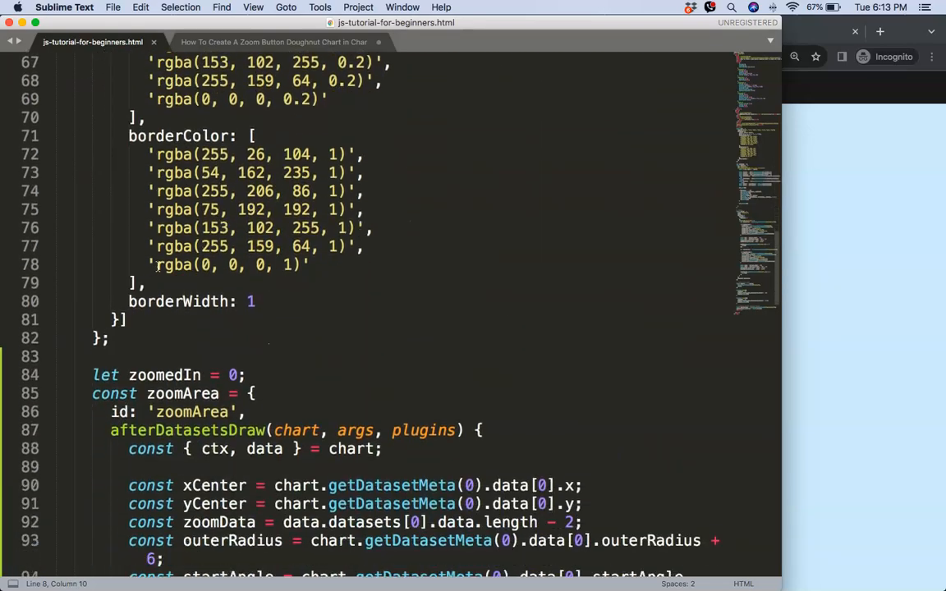
{"action": "scroll", "scroll_direction": "down", "scroll_amount": 3}
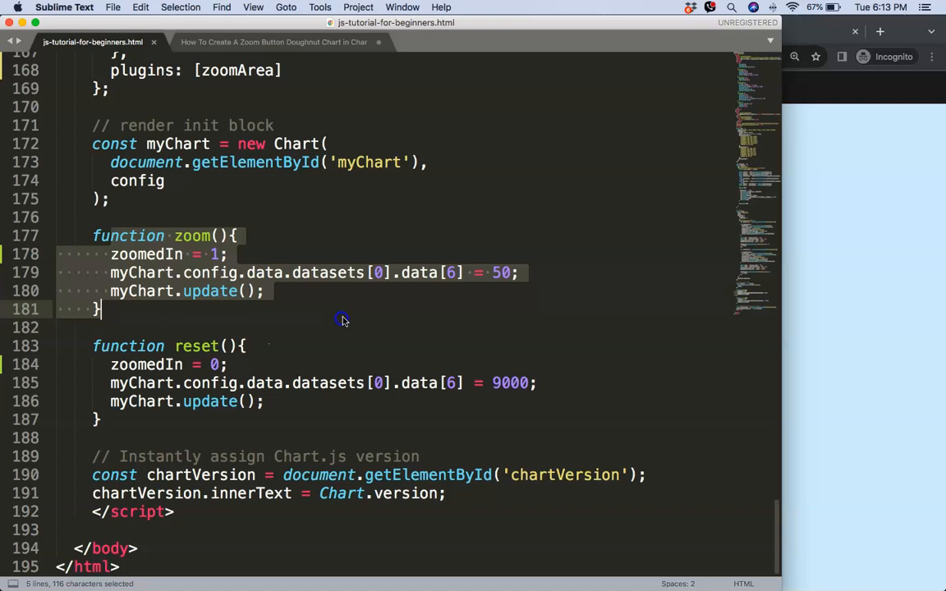
{"action": "left_click", "coordinate": [525, 278]}
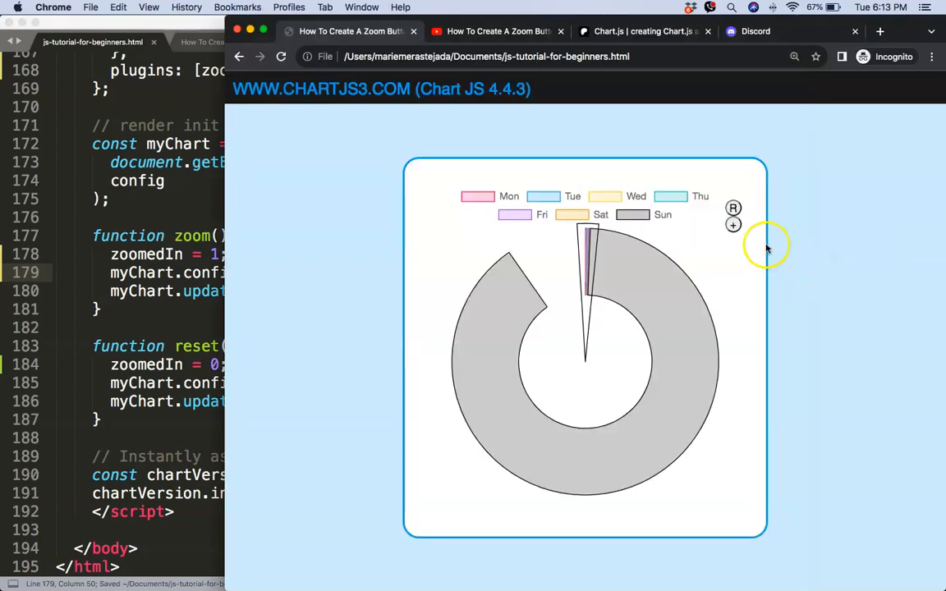
Step: Zoom so only weekdays fill the ring, then reset to bring Sunday's slice back
{"action": "left_click", "coordinate": [732, 207]}
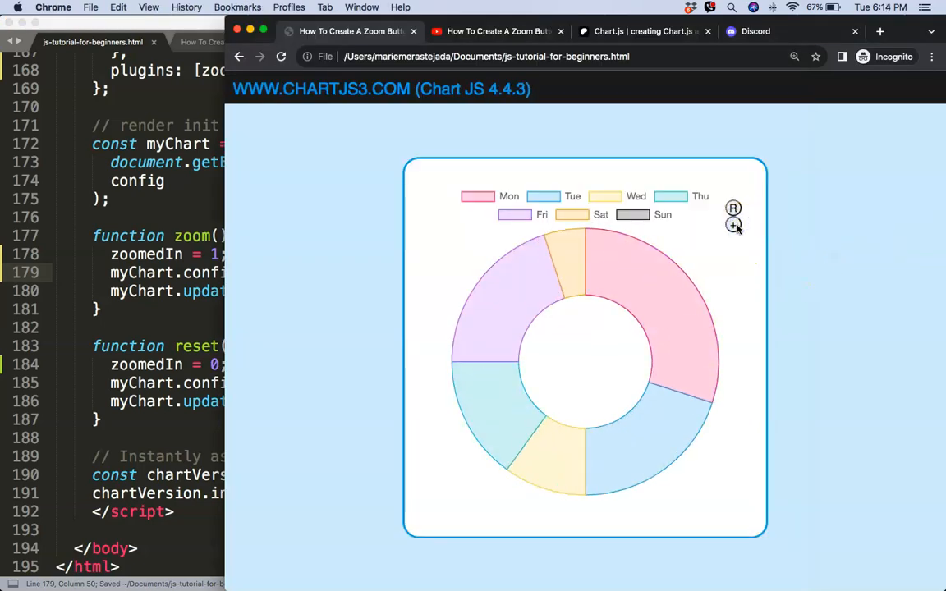
{"action": "left_click", "coordinate": [732, 207]}
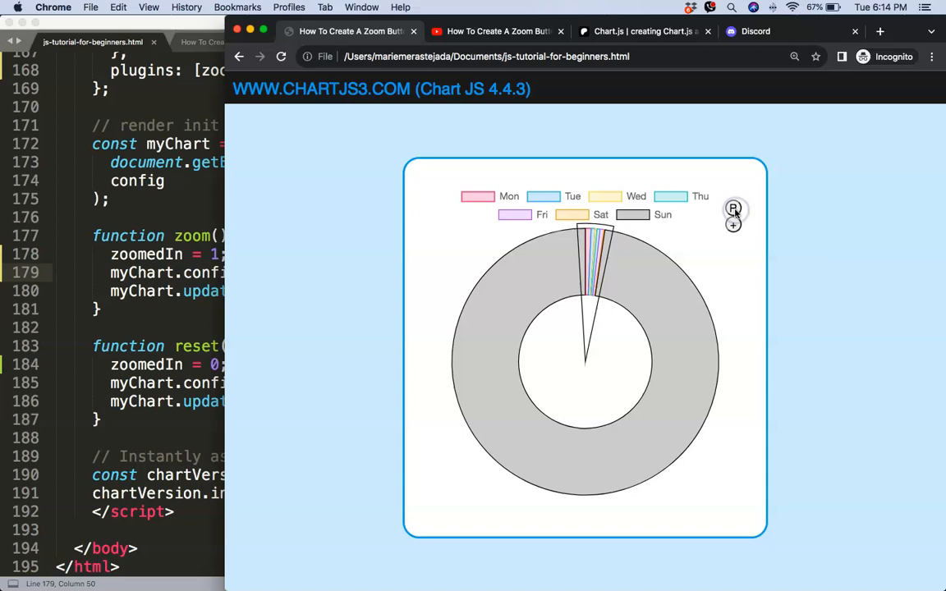
{"action": "mouse_move", "coordinate": [571, 246]}
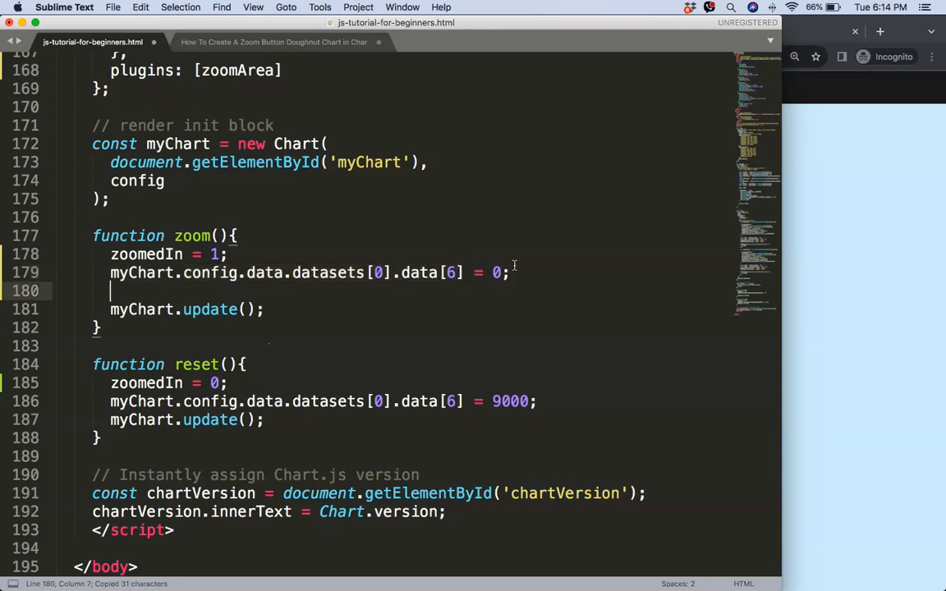
Step: Add myChart.config.data.datasets[0].circumference = 90 inside zoom()
{"action": "type", "text": "myChart.config.data.datasets[0].cir"}
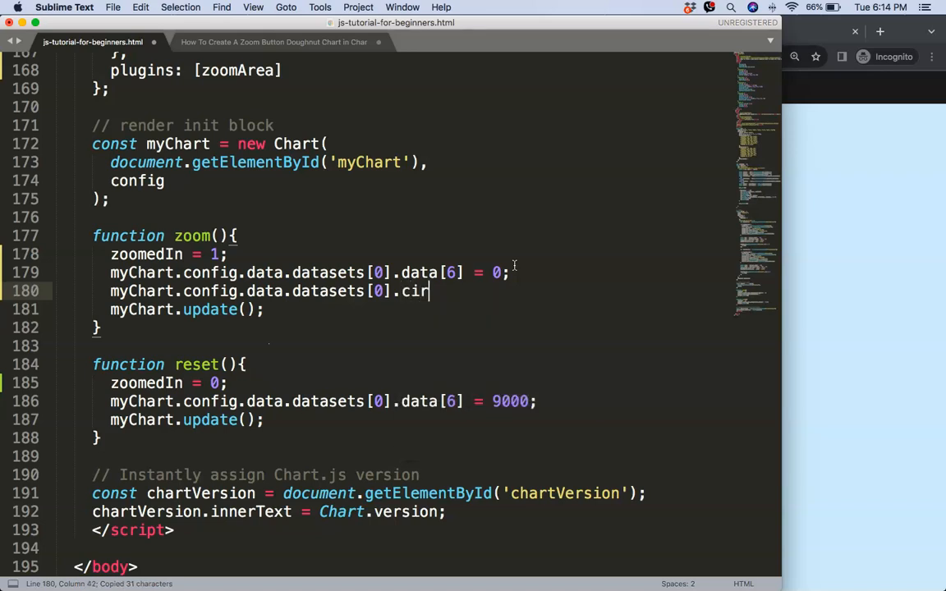
{"action": "type", "text": "cumference:"}
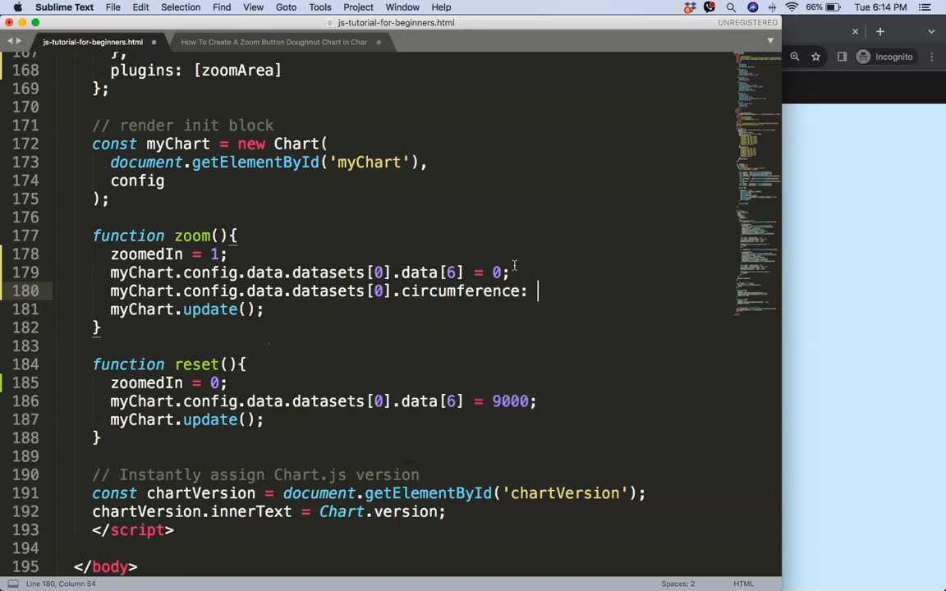
{"action": "type", "text": "="}
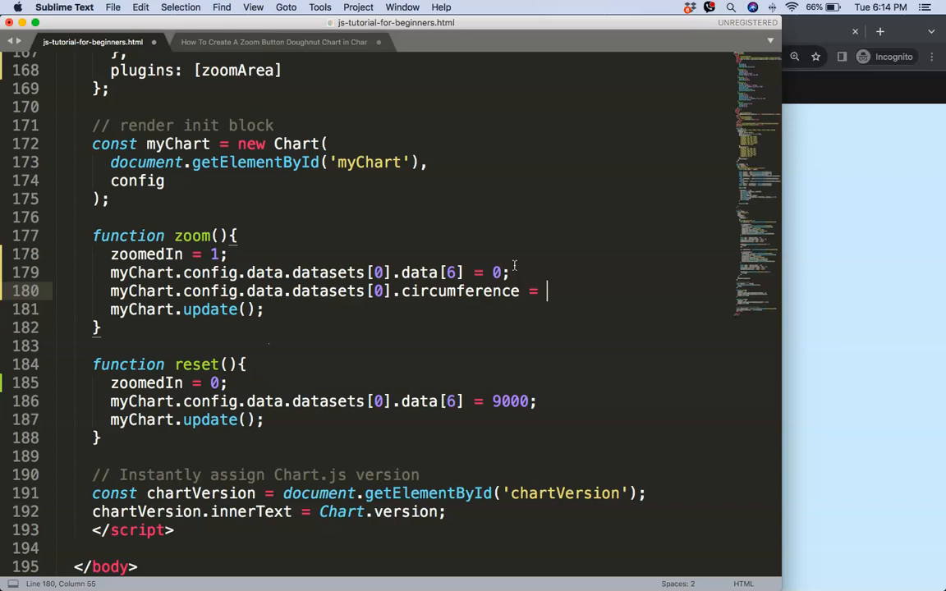
{"action": "type", "text": "90"}
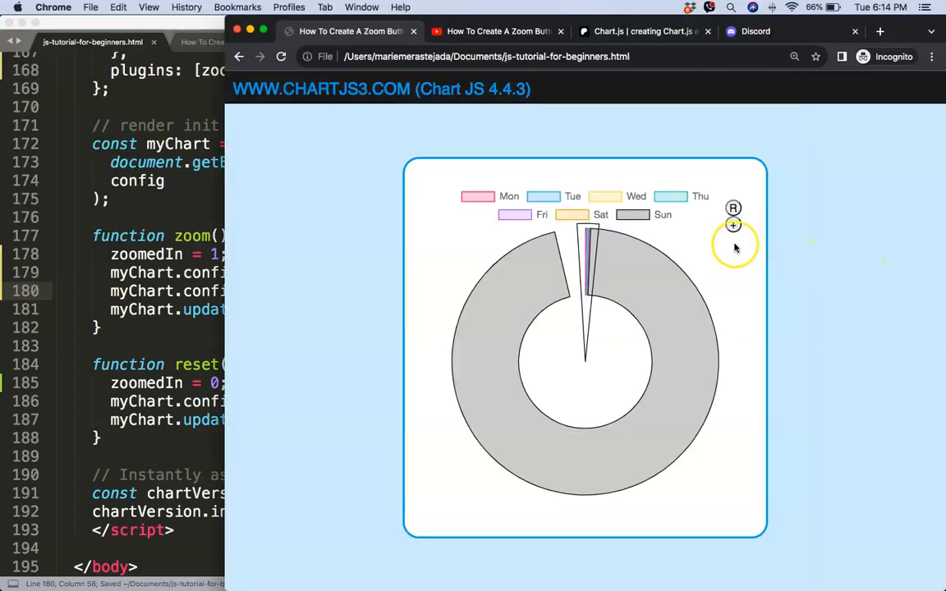
Step: Confirm zoom gives a 90° weekday arc and reset brings Sunday back
{"action": "left_click", "coordinate": [732, 227]}
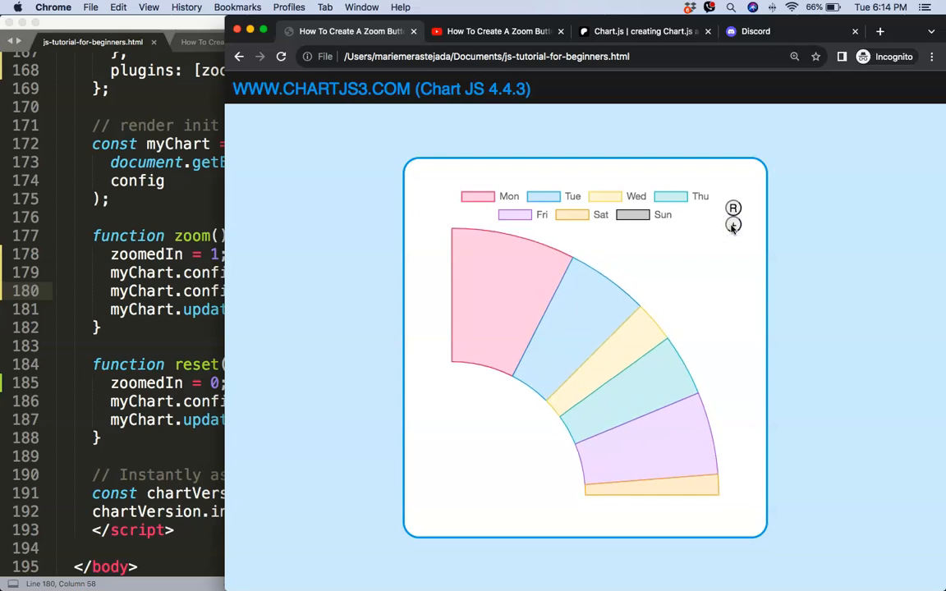
{"action": "mouse_move", "coordinate": [598, 332]}
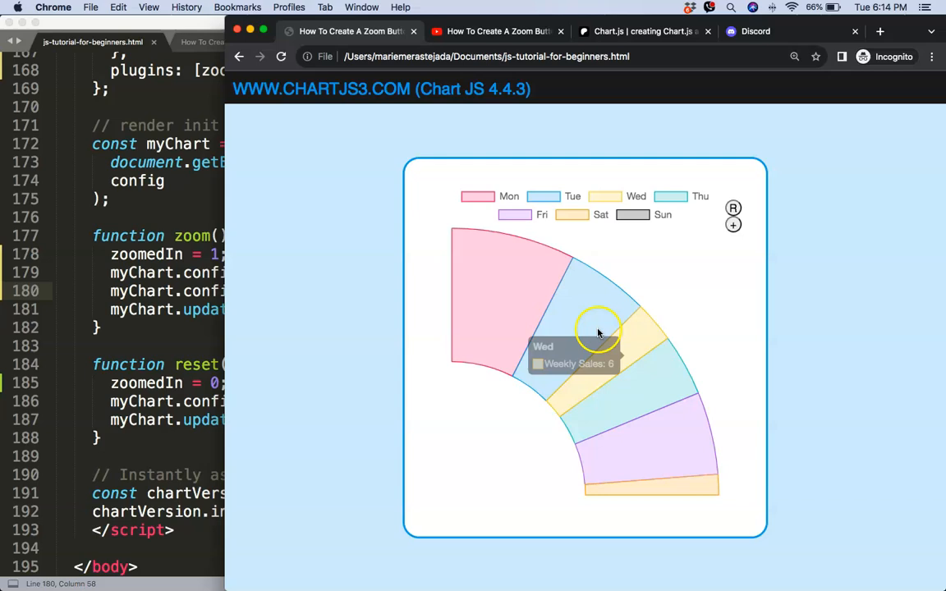
{"action": "mouse_move", "coordinate": [584, 355]}
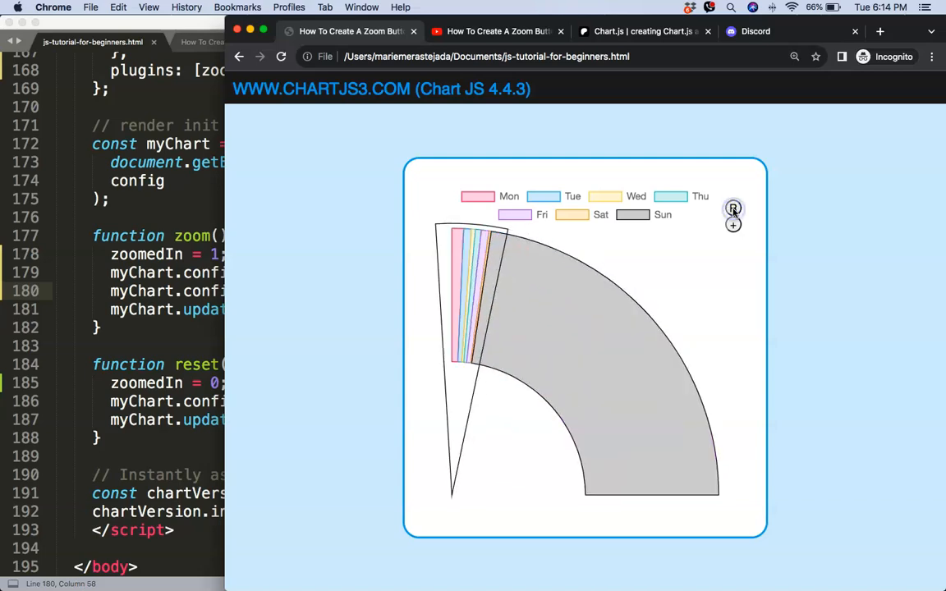
{"action": "left_click", "coordinate": [732, 207]}
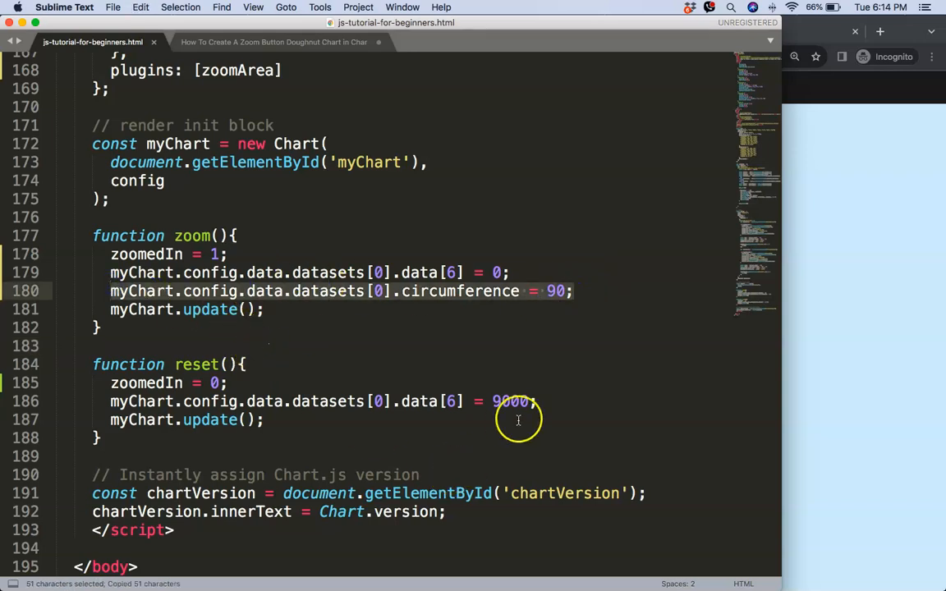
Step: Add a circumference line to reset() and set its value to 360
{"action": "type", "text": "myChart.config.data.datasets[0].circumference = 90;"}
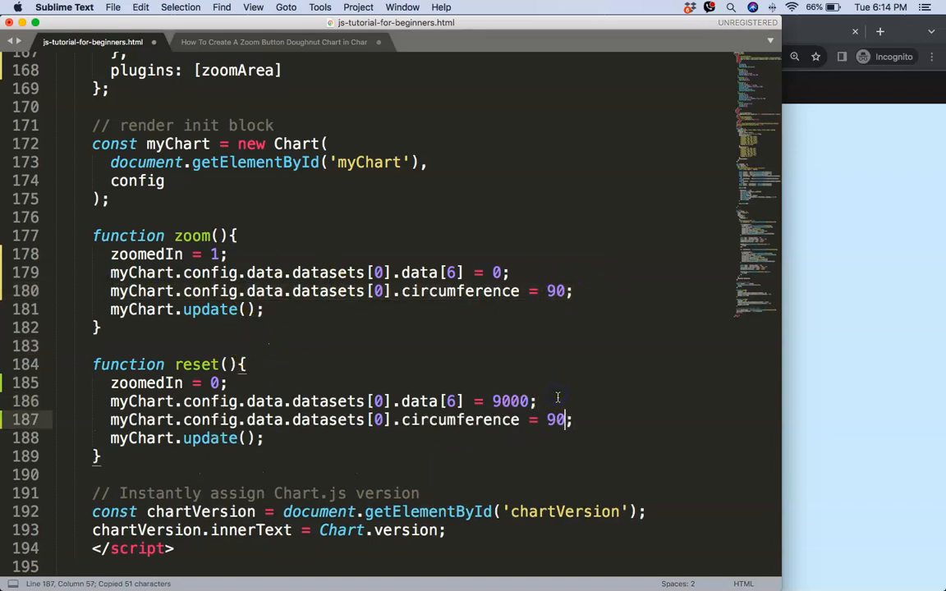
{"action": "type", "text": "360"}
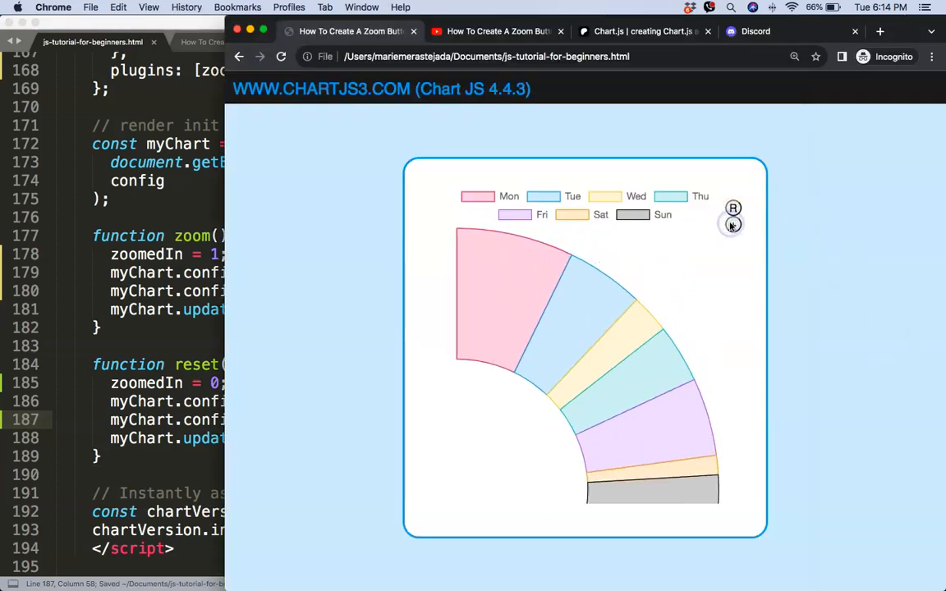
Step: Retest zoom and reset on the ring, then start a rotation setting line in zoom()
{"action": "left_click", "coordinate": [732, 225]}
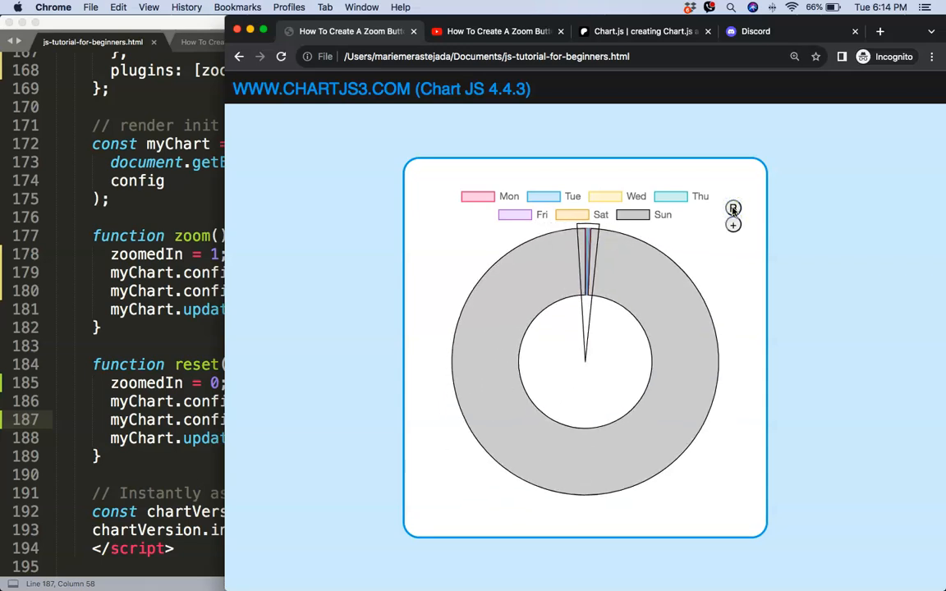
{"action": "left_click", "coordinate": [732, 207]}
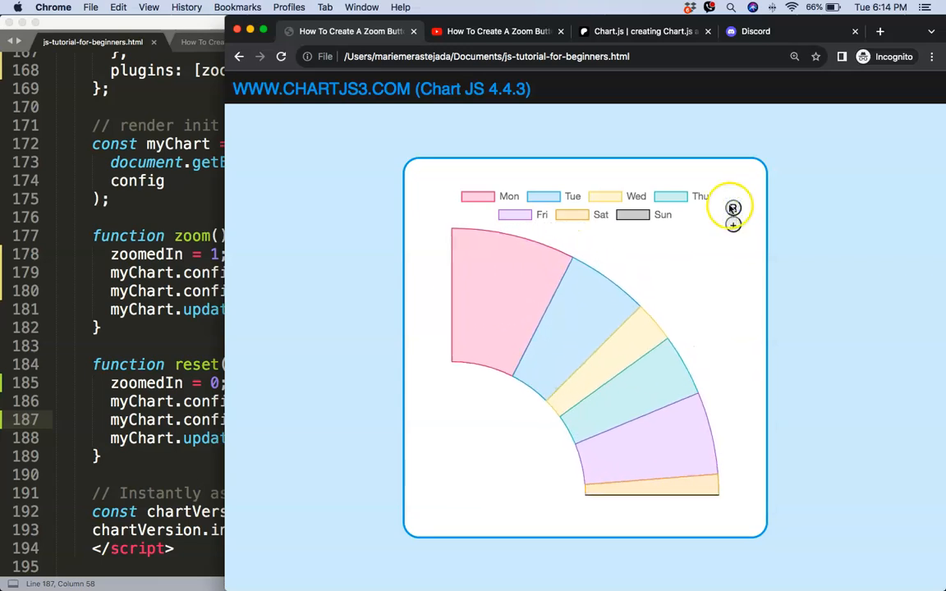
{"action": "left_click", "coordinate": [732, 207]}
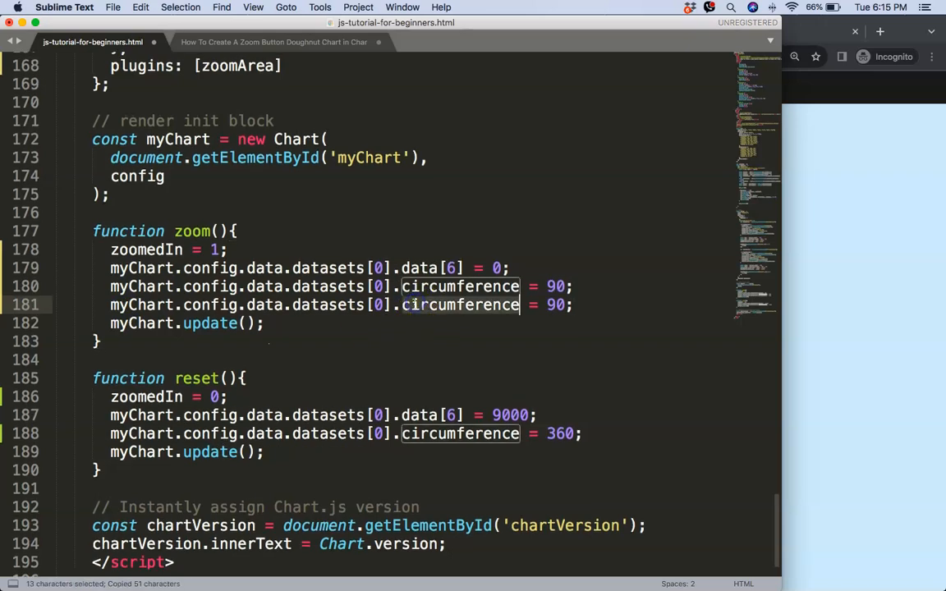
{"action": "type", "text": "rotation"}
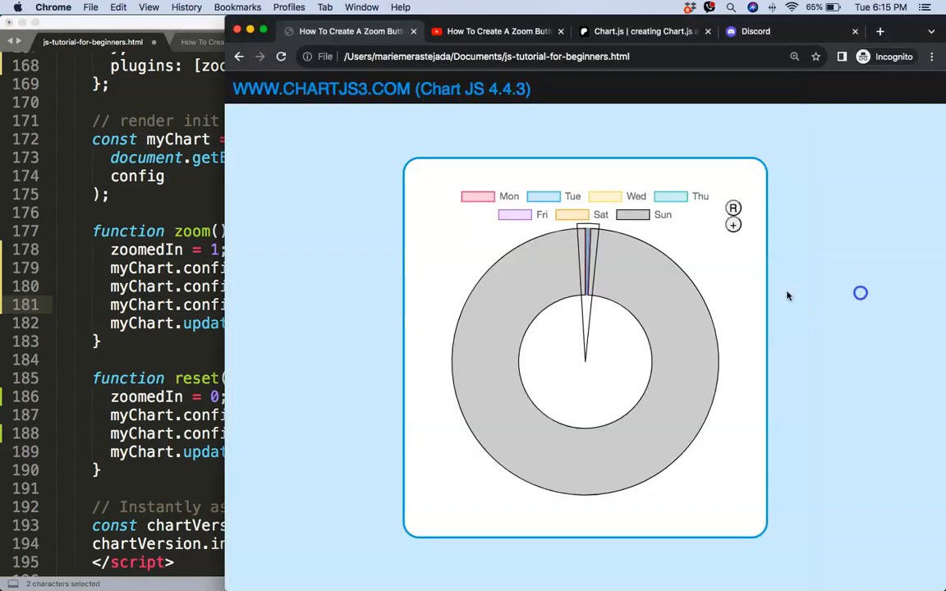
{"action": "mouse_move", "coordinate": [491, 289]}
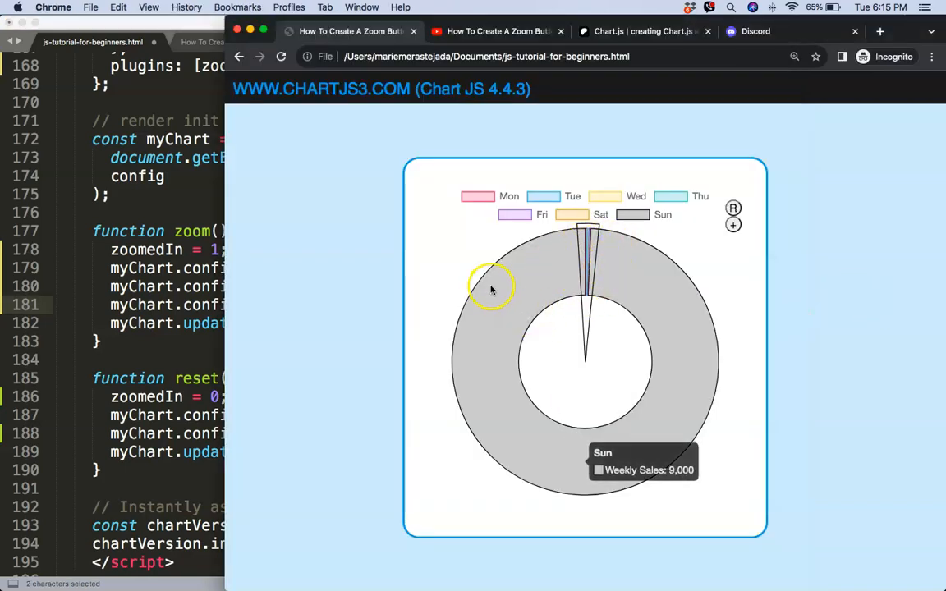
{"action": "mouse_move", "coordinate": [519, 248]}
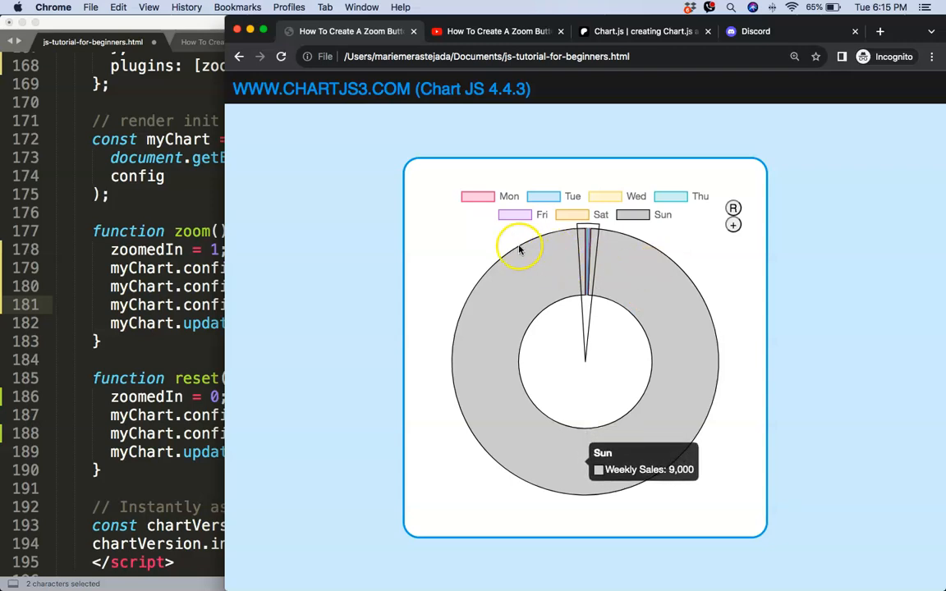
{"action": "mouse_move", "coordinate": [686, 276]}
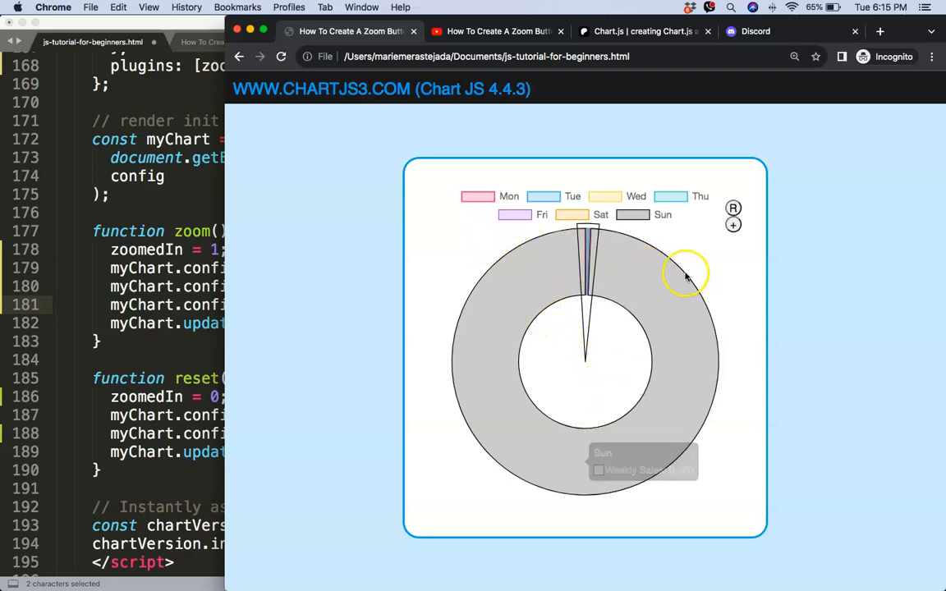
{"action": "mouse_move", "coordinate": [650, 253]}
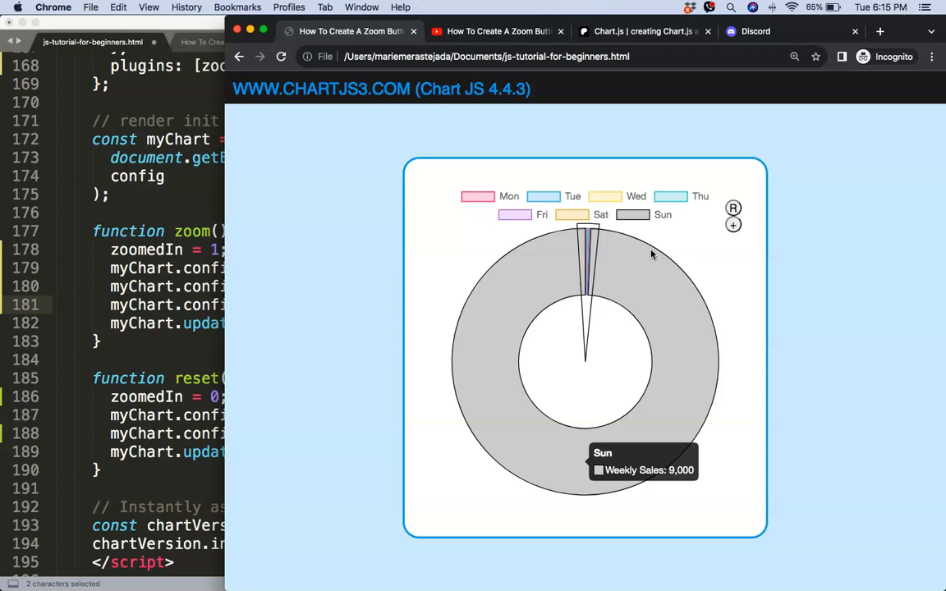
{"action": "mouse_move", "coordinate": [630, 410]}
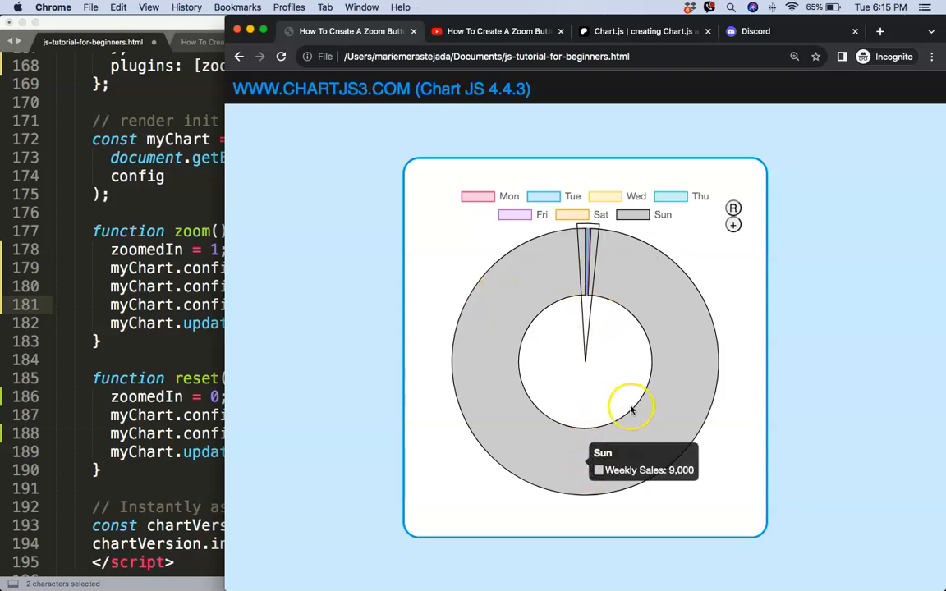
{"action": "mouse_move", "coordinate": [587, 476]}
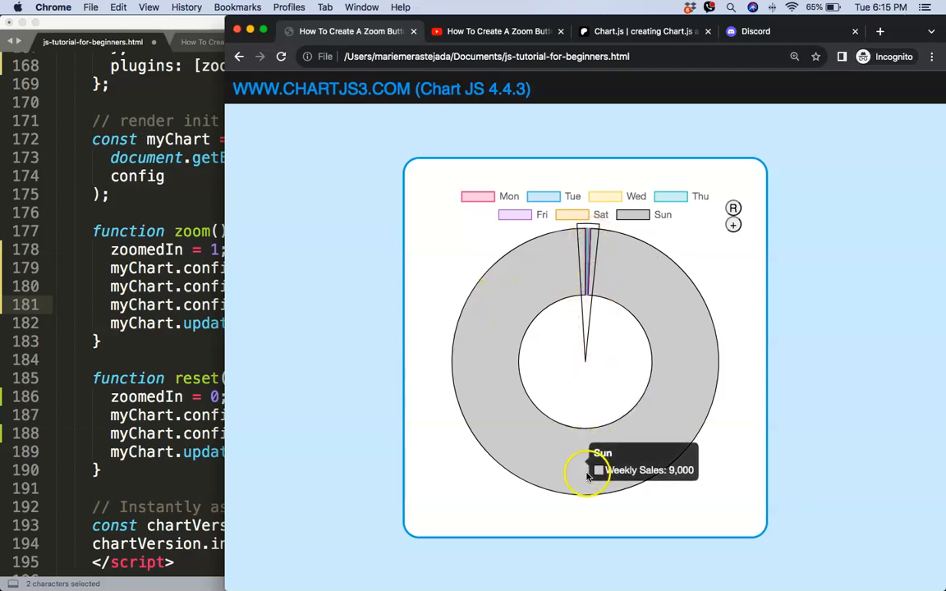
{"action": "mouse_move", "coordinate": [479, 374]}
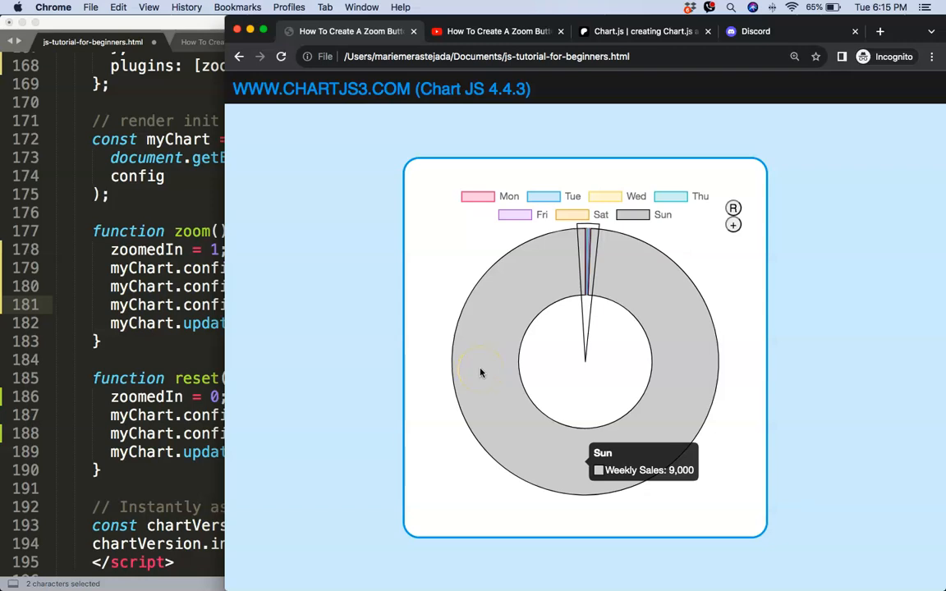
{"action": "mouse_move", "coordinate": [495, 283]}
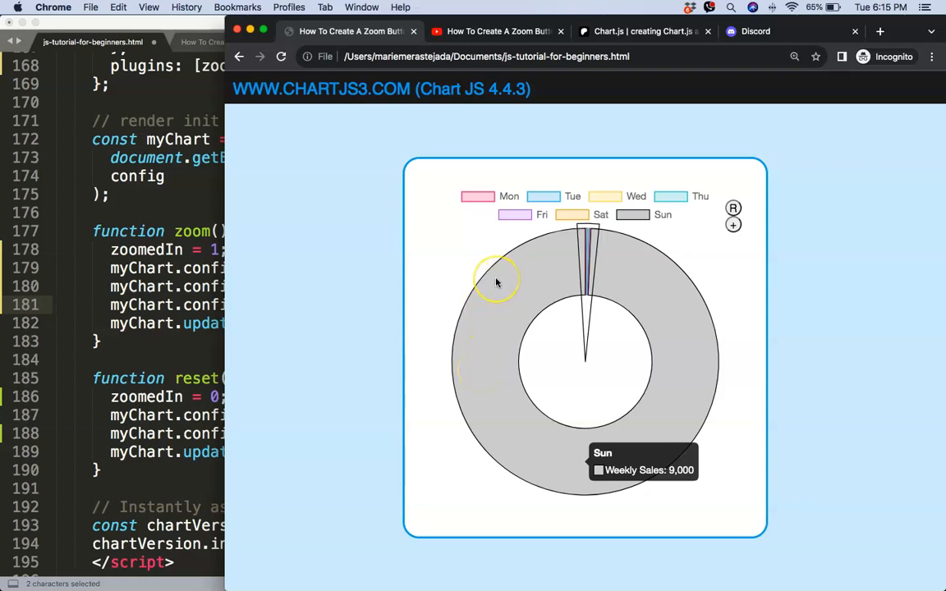
{"action": "mouse_move", "coordinate": [545, 246]}
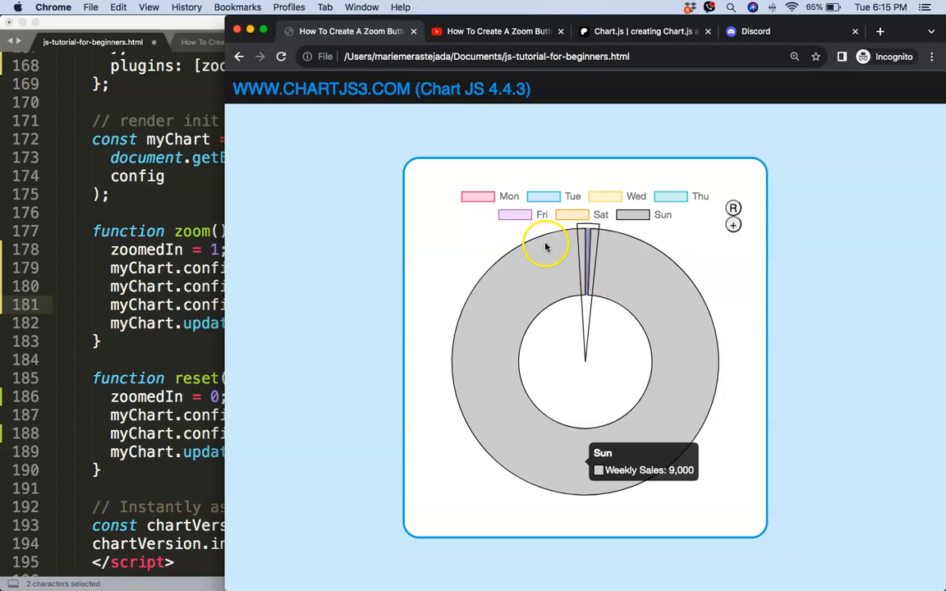
{"action": "mouse_move", "coordinate": [446, 340]}
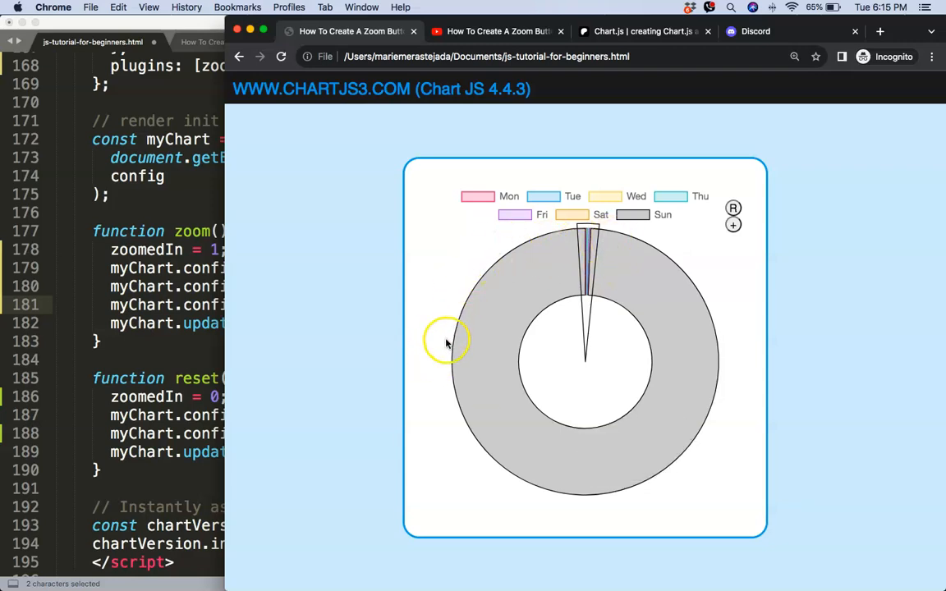
{"action": "mouse_move", "coordinate": [512, 292]}
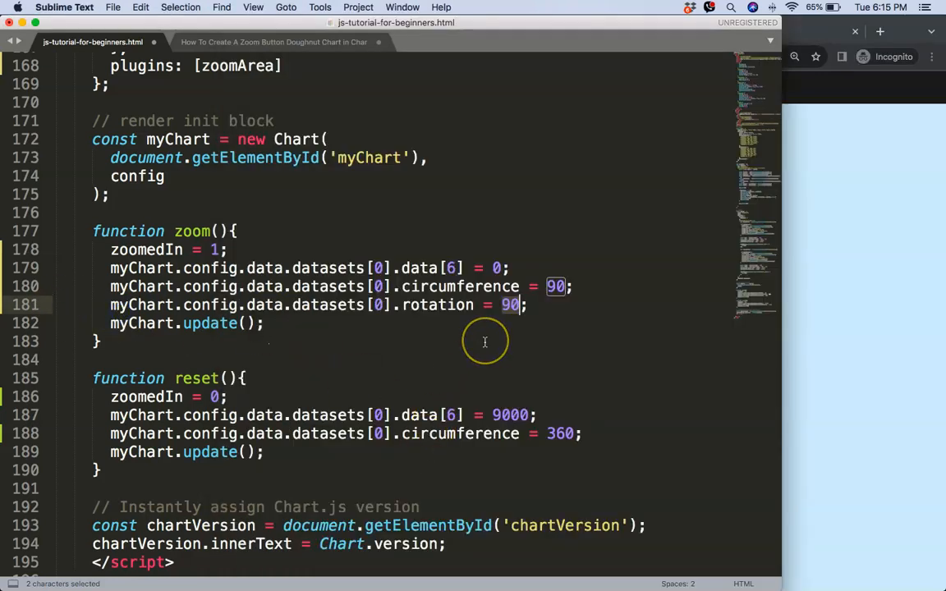
Step: Set the zoom function's rotation value to 315
{"action": "type", "text": "315"}
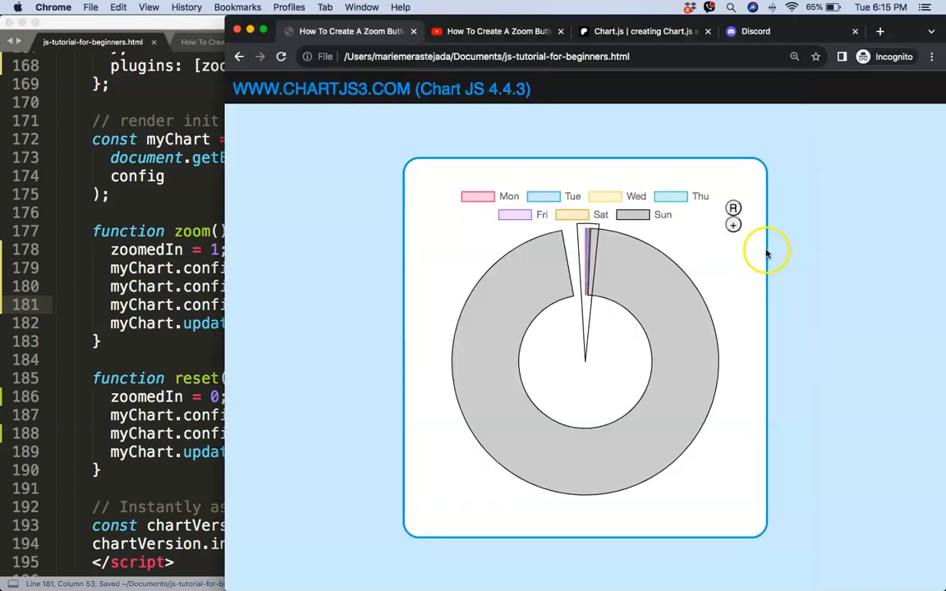
Step: See reset leaves the ring rotated, then add rotation = 0 to reset()
{"action": "left_click", "coordinate": [732, 226]}
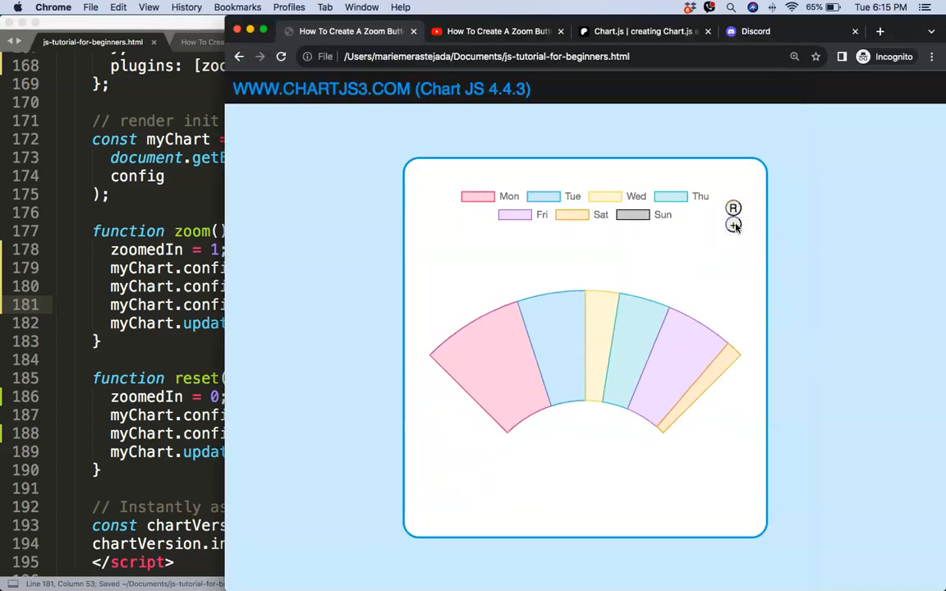
{"action": "left_click", "coordinate": [732, 207]}
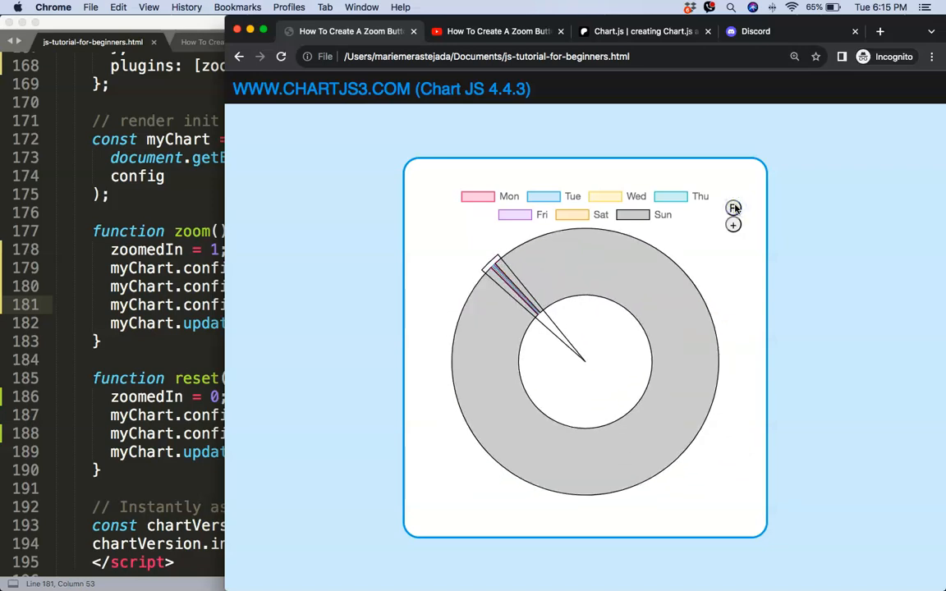
{"action": "mouse_move", "coordinate": [500, 283]}
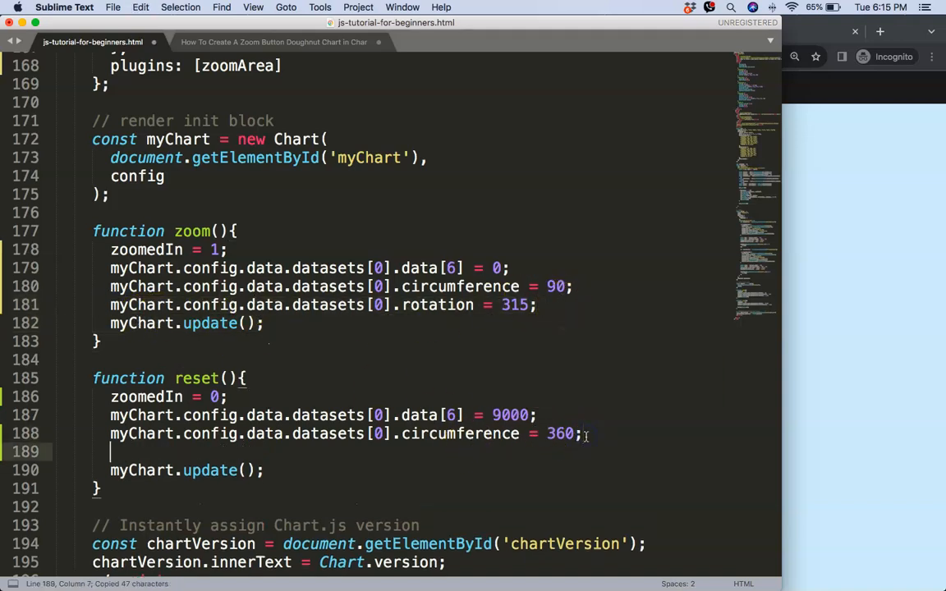
{"action": "type", "text": "myChart.config.data.datasets[0].rotation = 0;"}
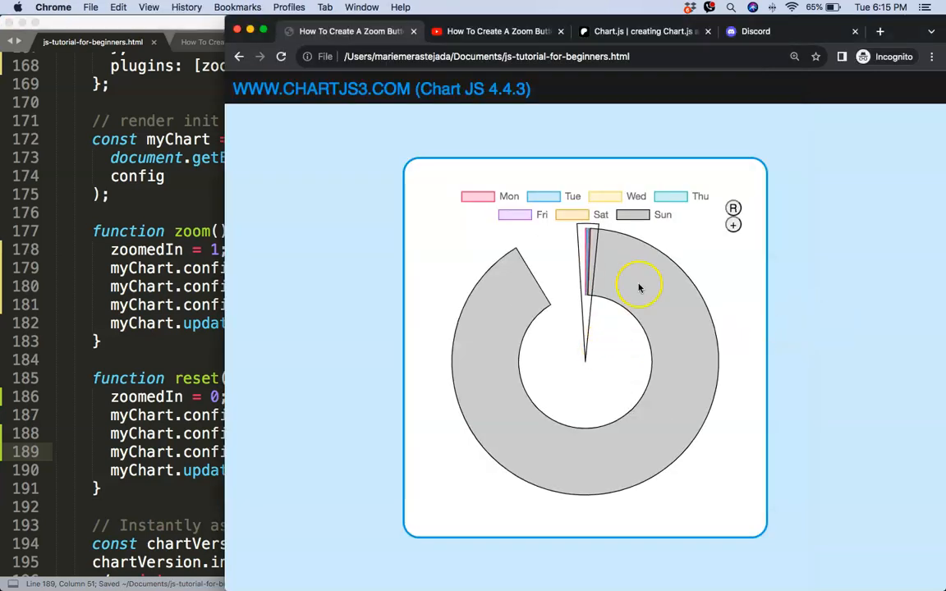
{"action": "left_click", "coordinate": [733, 225]}
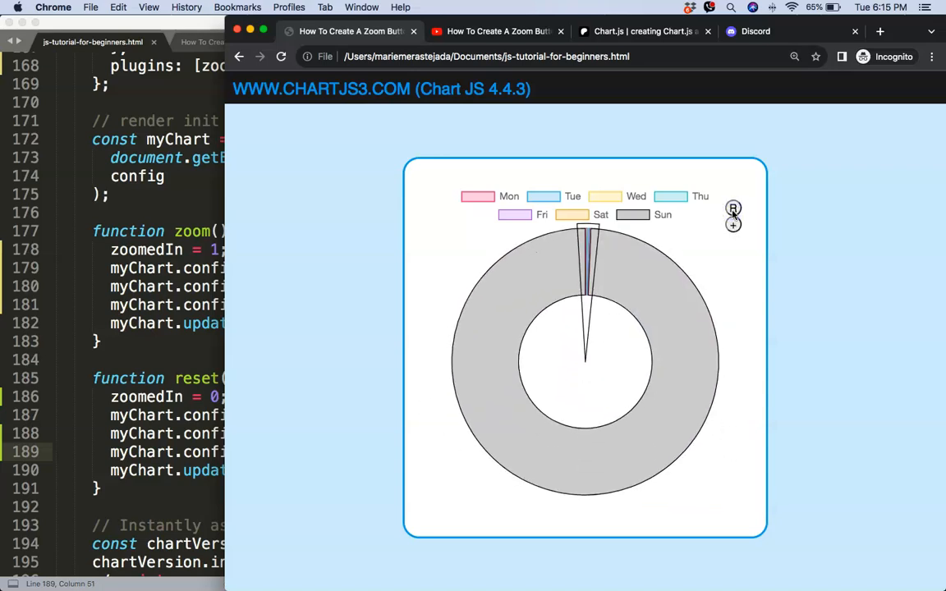
{"action": "left_click", "coordinate": [732, 210]}
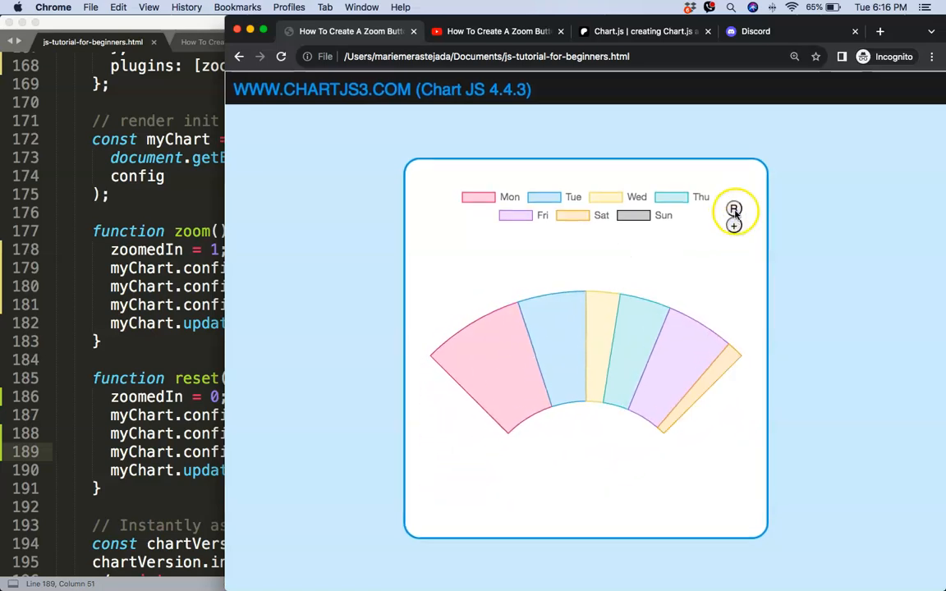
{"action": "left_click", "coordinate": [733, 207]}
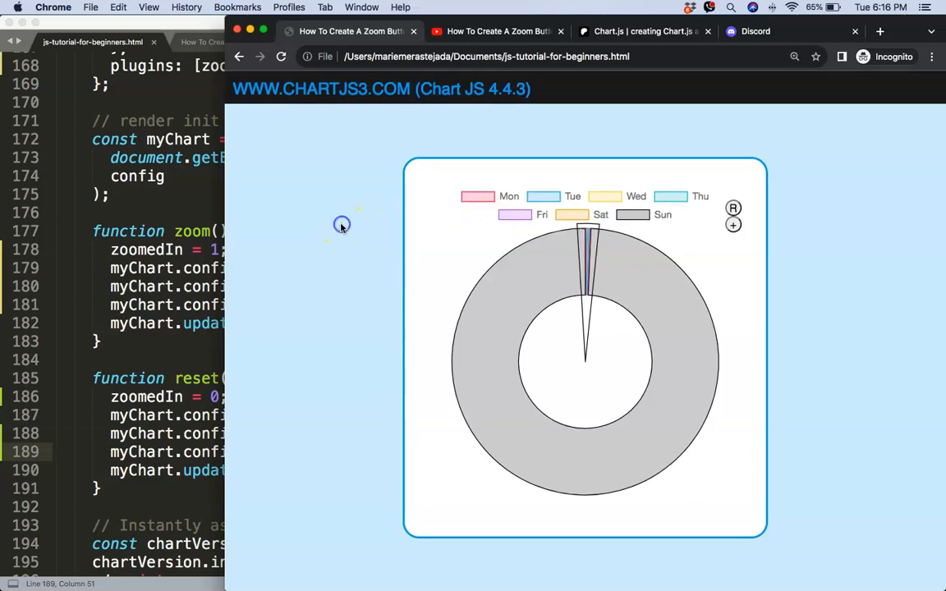